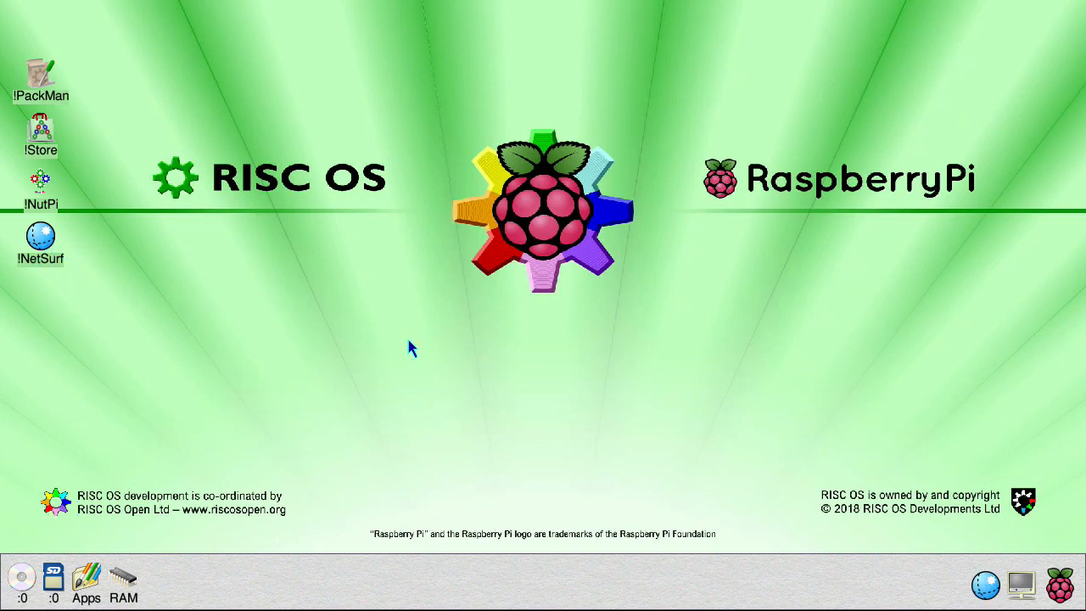
# - Launch NetSurf and run a Google search for 'pi firmware'
pyautogui.doubleClick(41, 236)
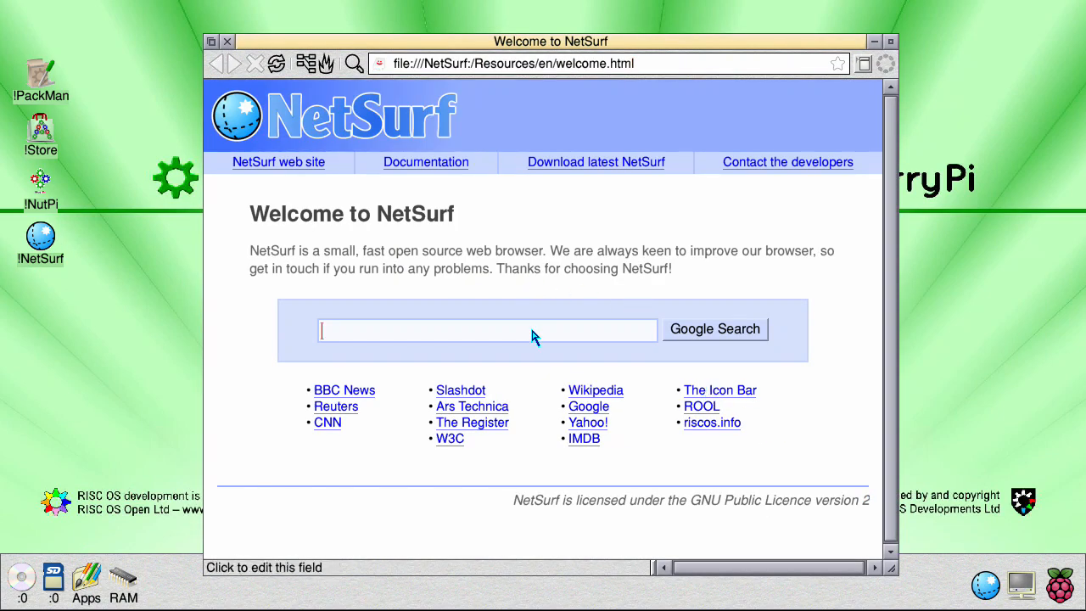
pyautogui.write('pi firmware')
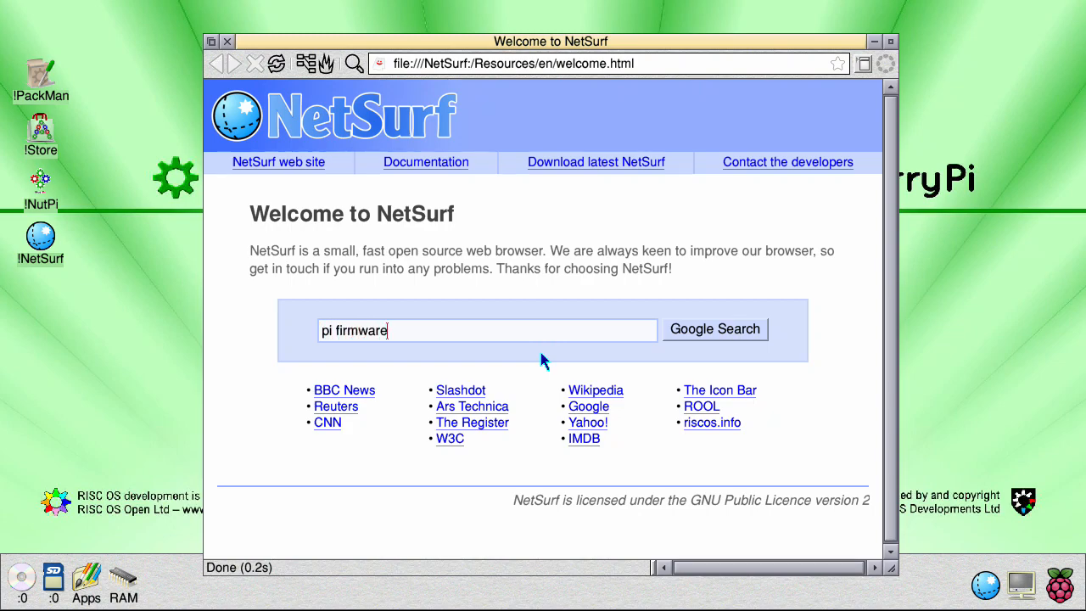
pyautogui.click(714, 329)
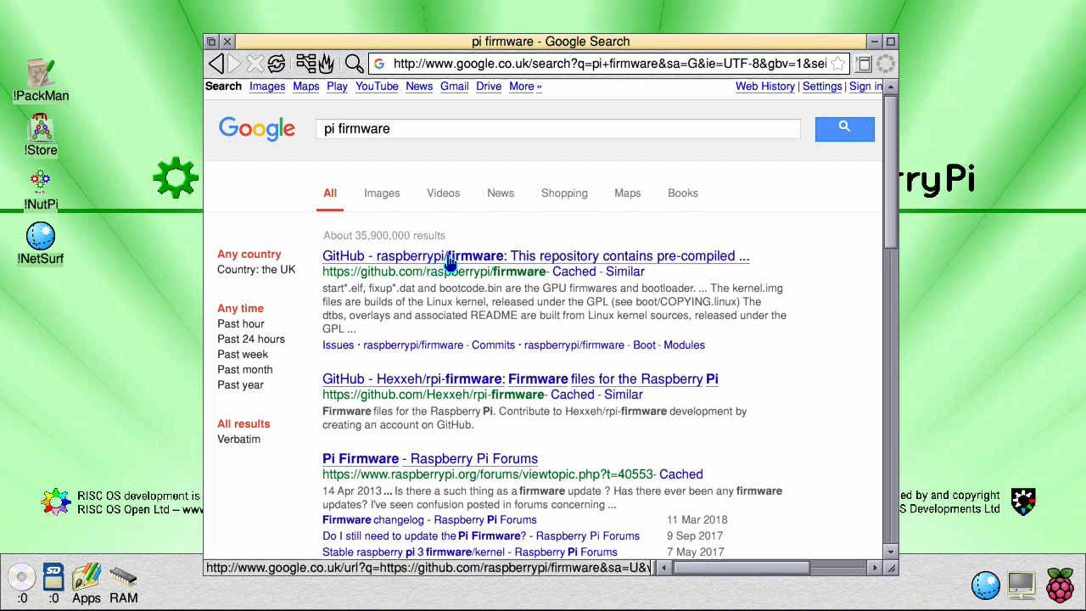
pyautogui.moveTo(513, 259)
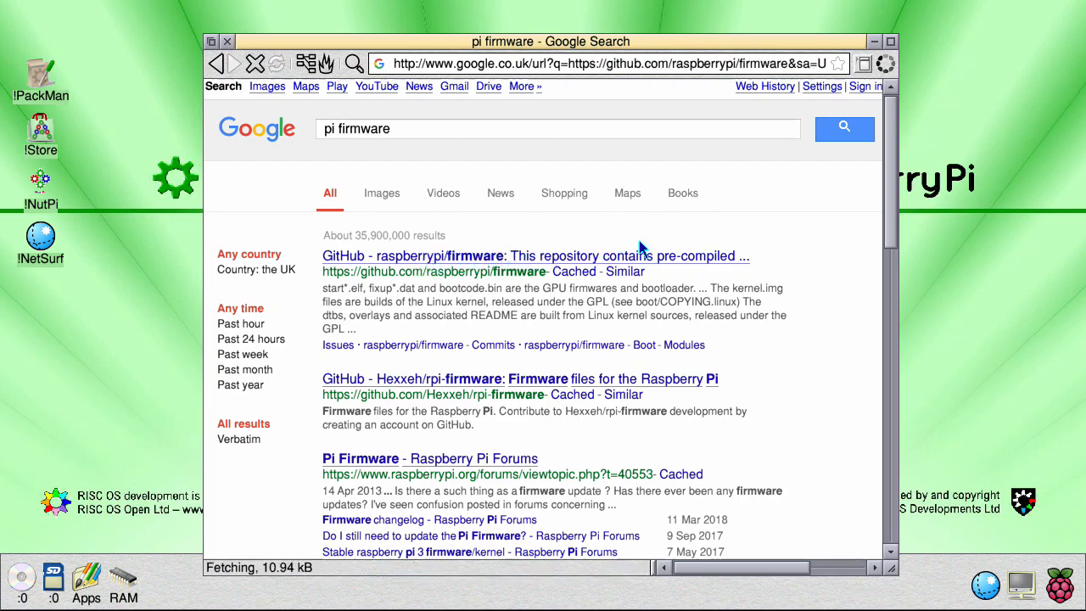
# - Open the SD card's !Boot.Loader folder and move the Filer windows clear of the browser
pyautogui.click(536, 255)
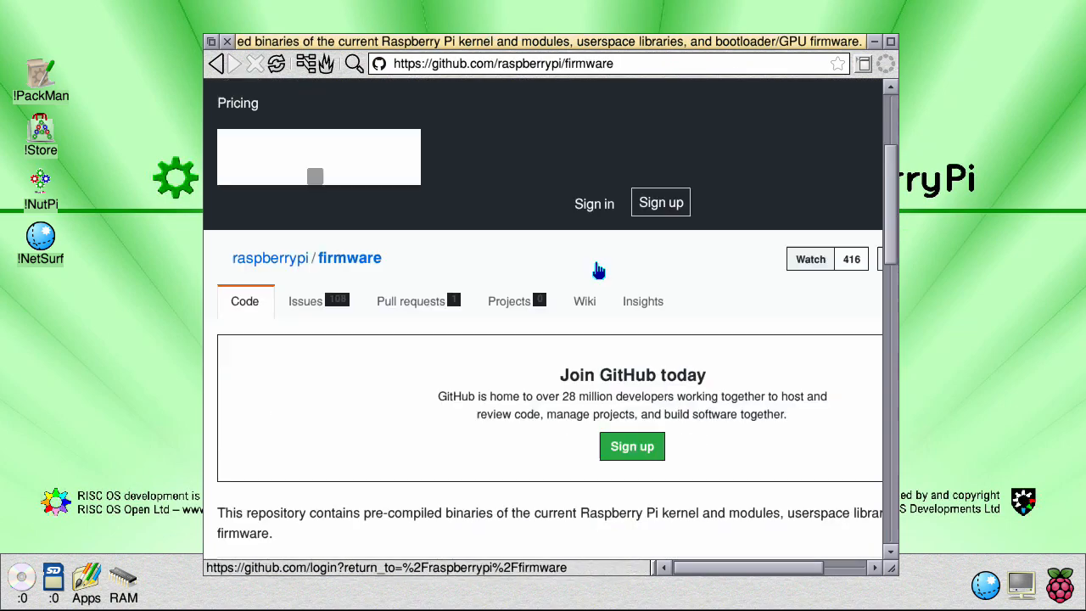
pyautogui.scroll(-3)
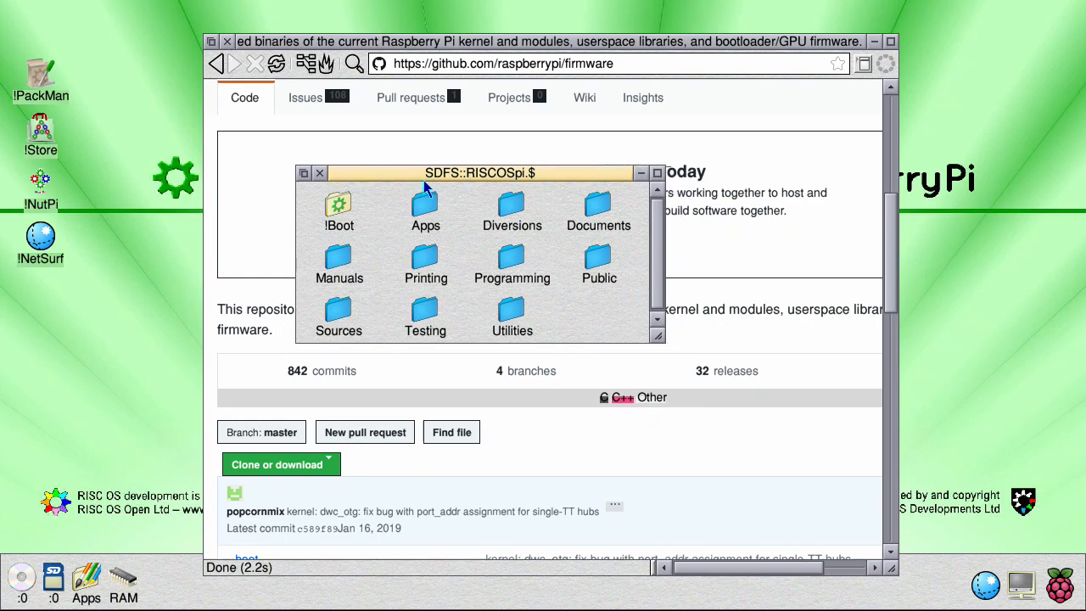
pyautogui.moveTo(482, 172); pyautogui.dragTo(295, 141)
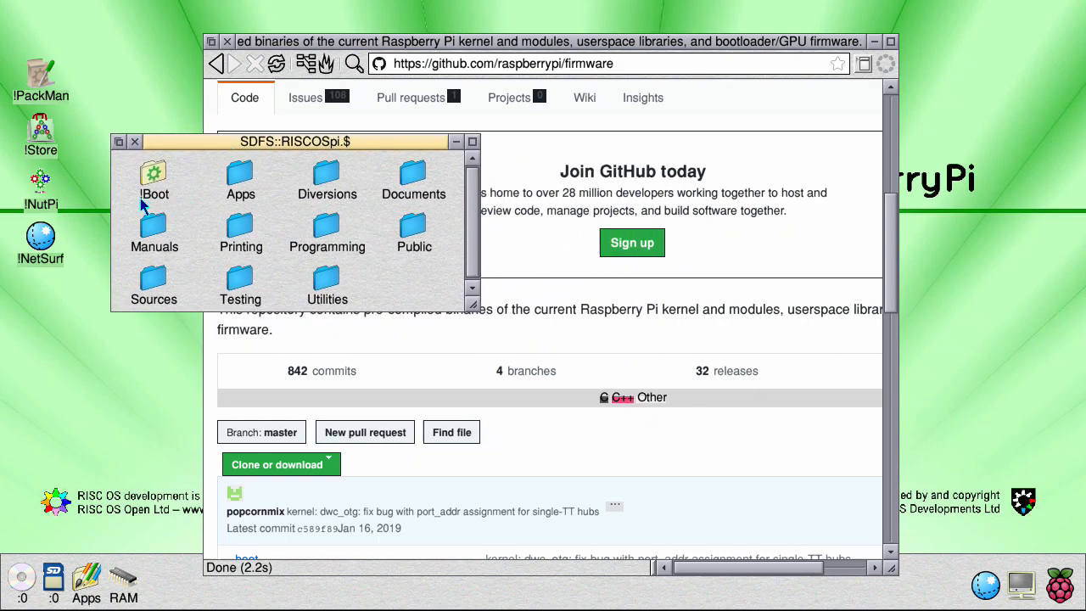
pyautogui.doubleClick(153, 178)
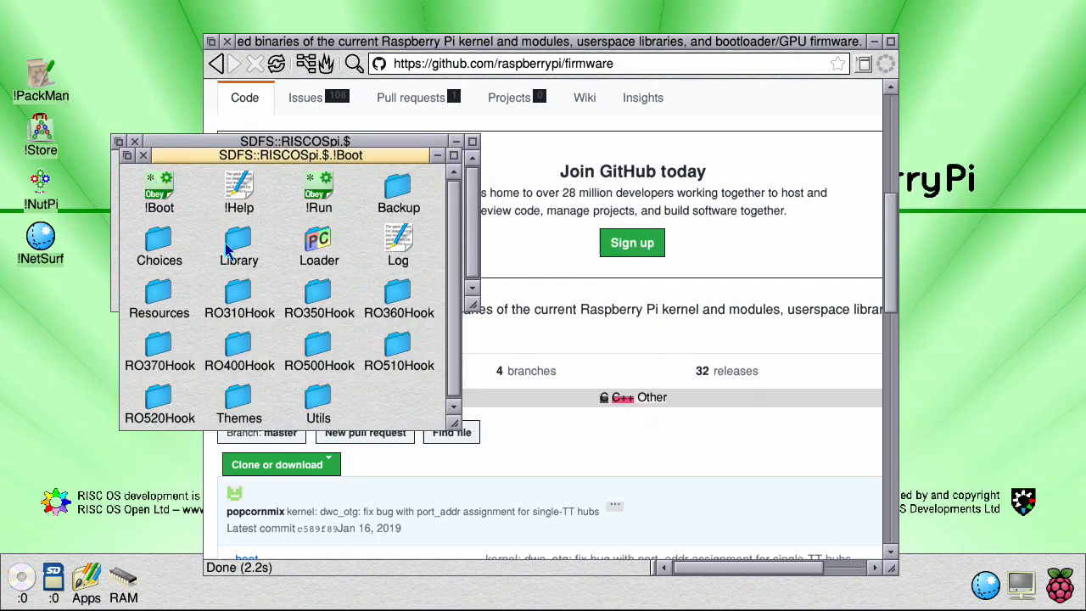
pyautogui.moveTo(318, 242)
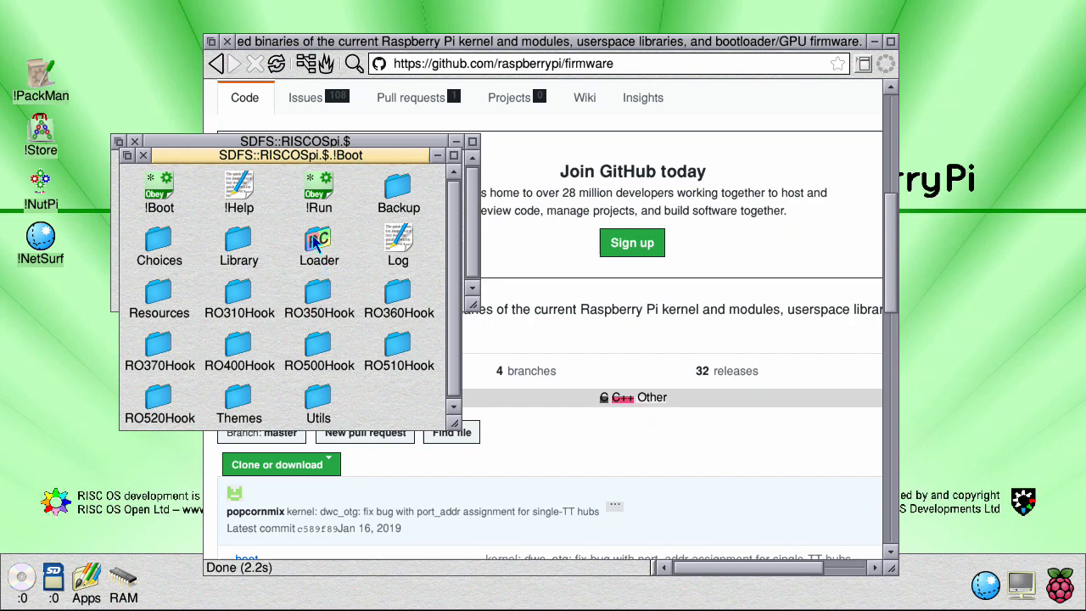
pyautogui.doubleClick(318, 246)
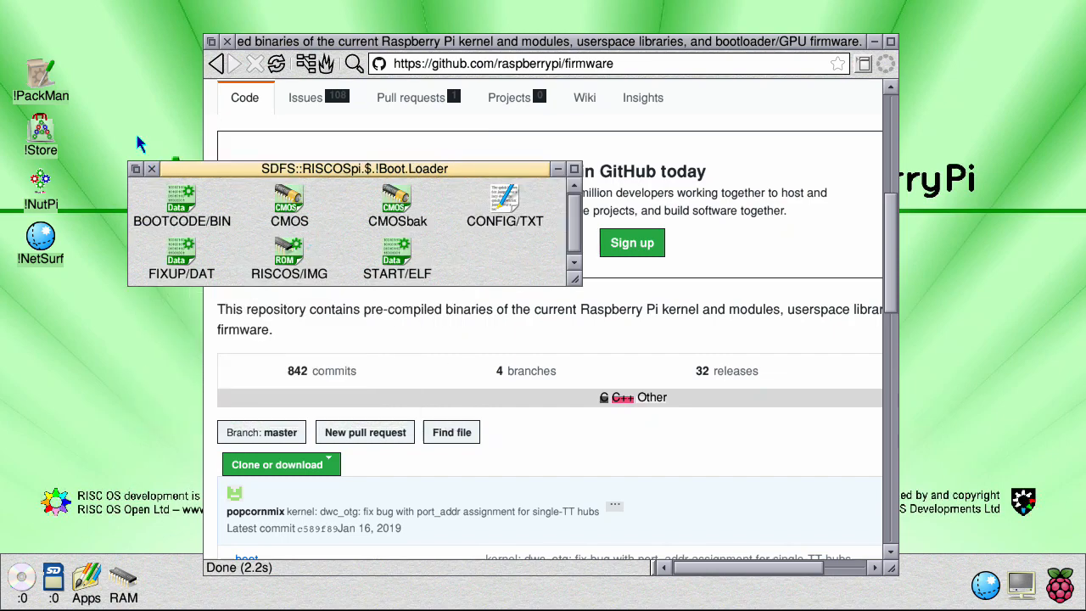
pyautogui.moveTo(354, 168); pyautogui.dragTo(344, 473)
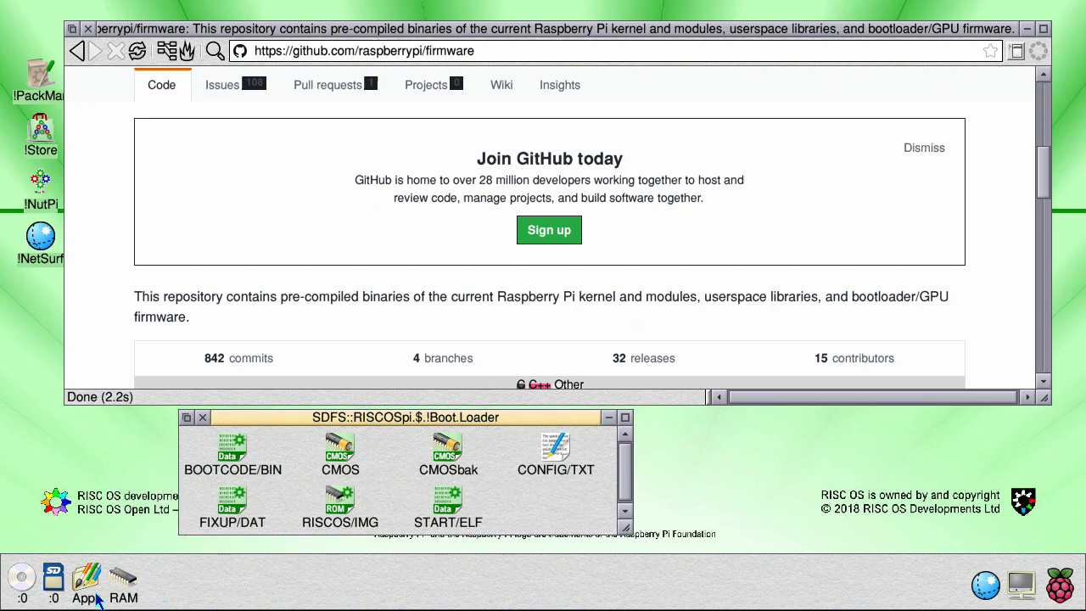
# - Open the RAM disc root directory and move its listing aside
pyautogui.click(122, 584)
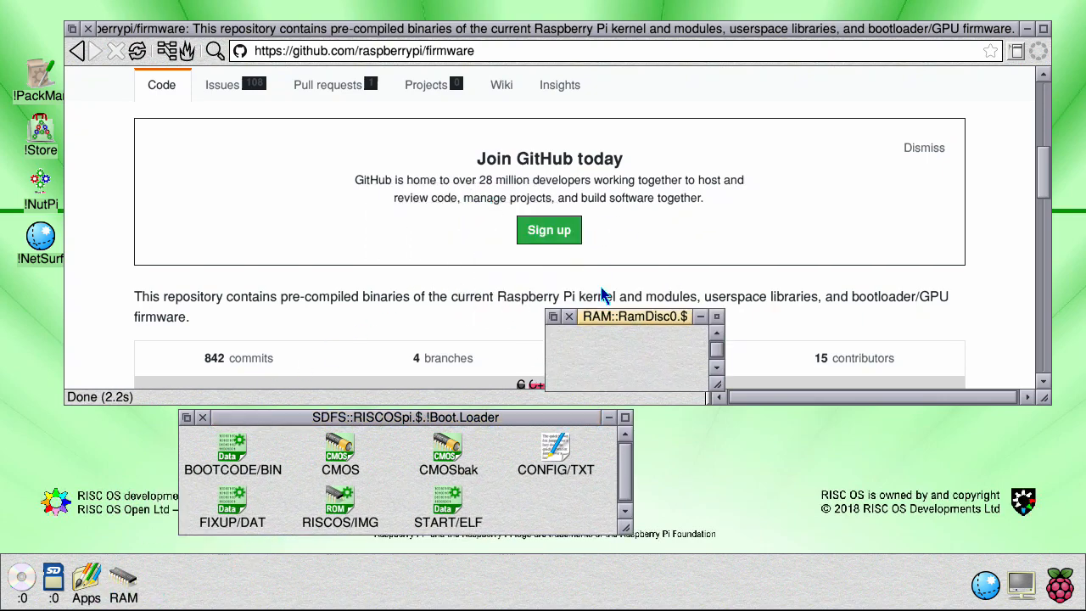
pyautogui.moveTo(634, 315); pyautogui.dragTo(789, 447)
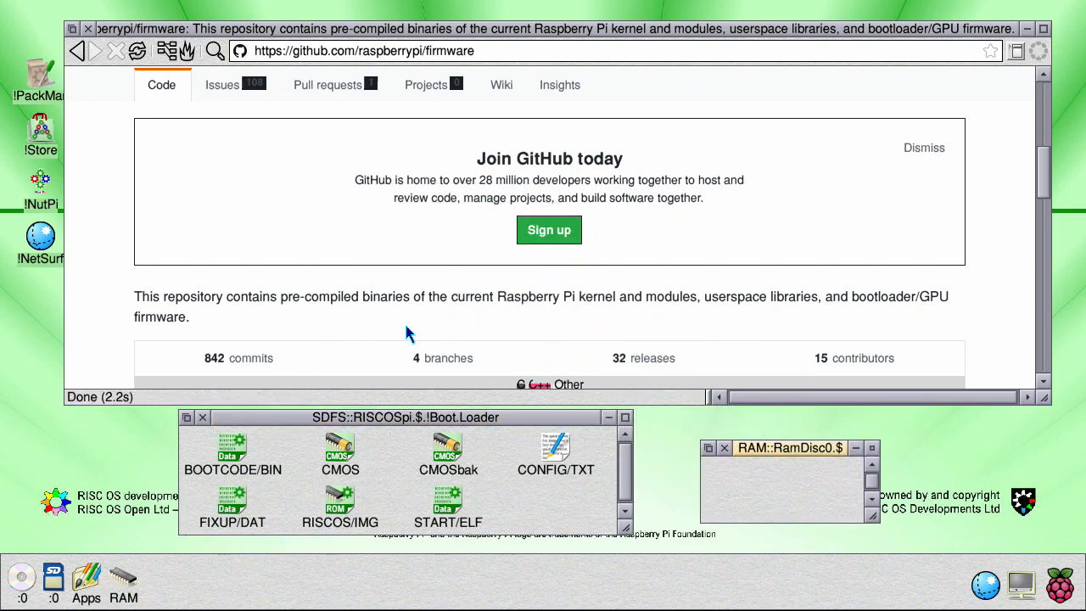
pyautogui.scroll(-3)
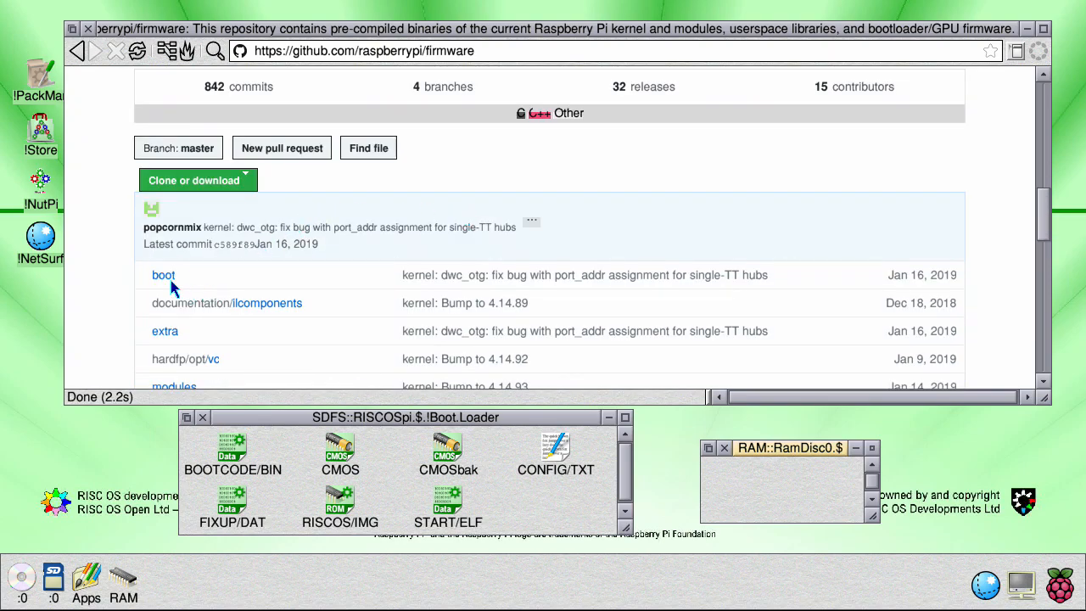
# - Open the repository's boot folder and scroll down to bootcode.bin and fixup.dat
pyautogui.click(163, 273)
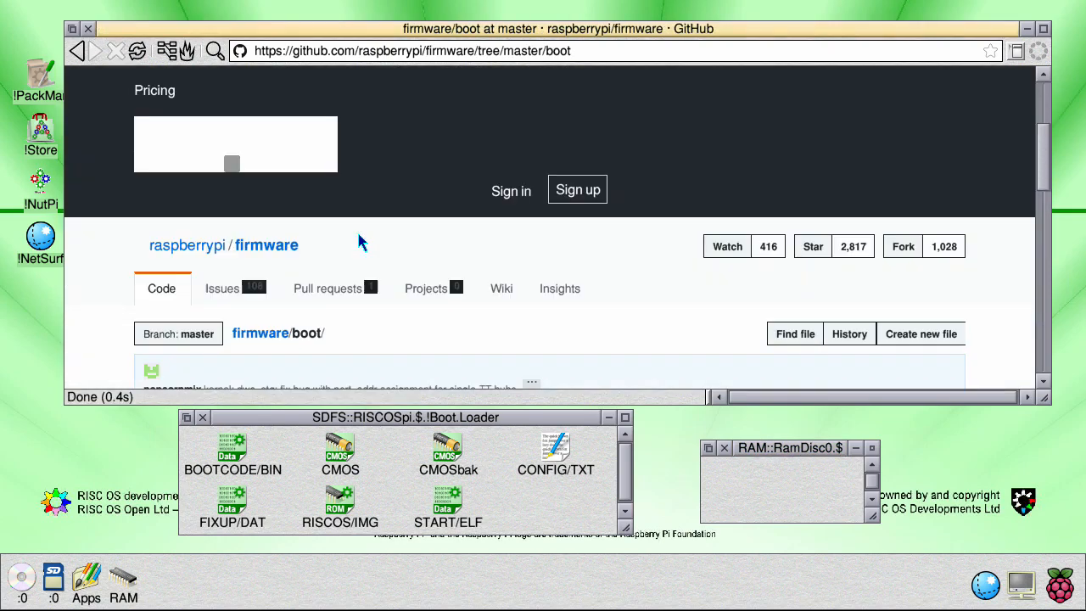
pyautogui.scroll(-3)
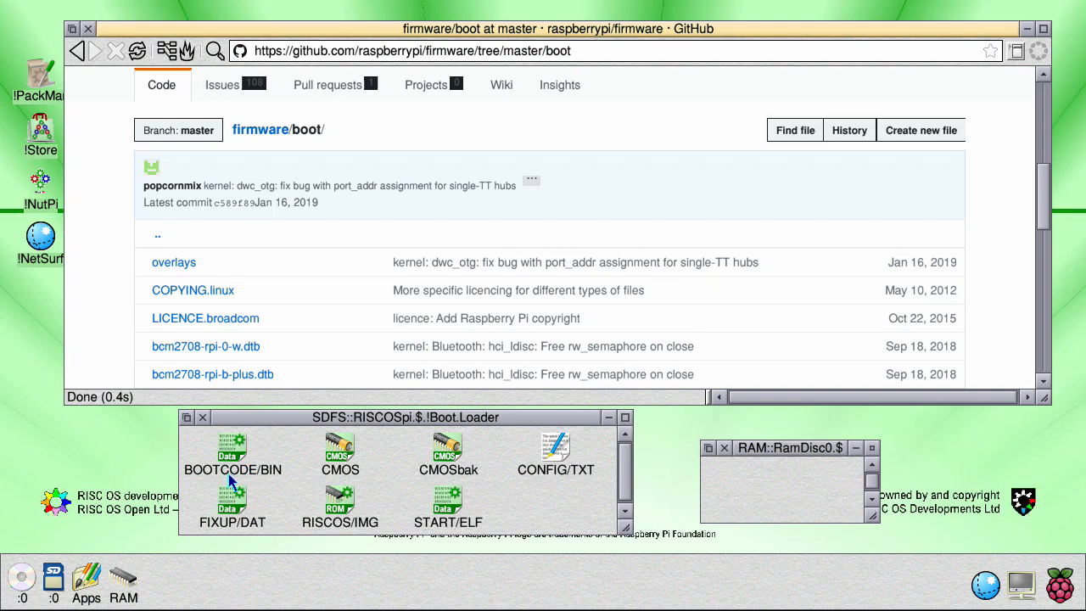
pyautogui.moveTo(275, 481)
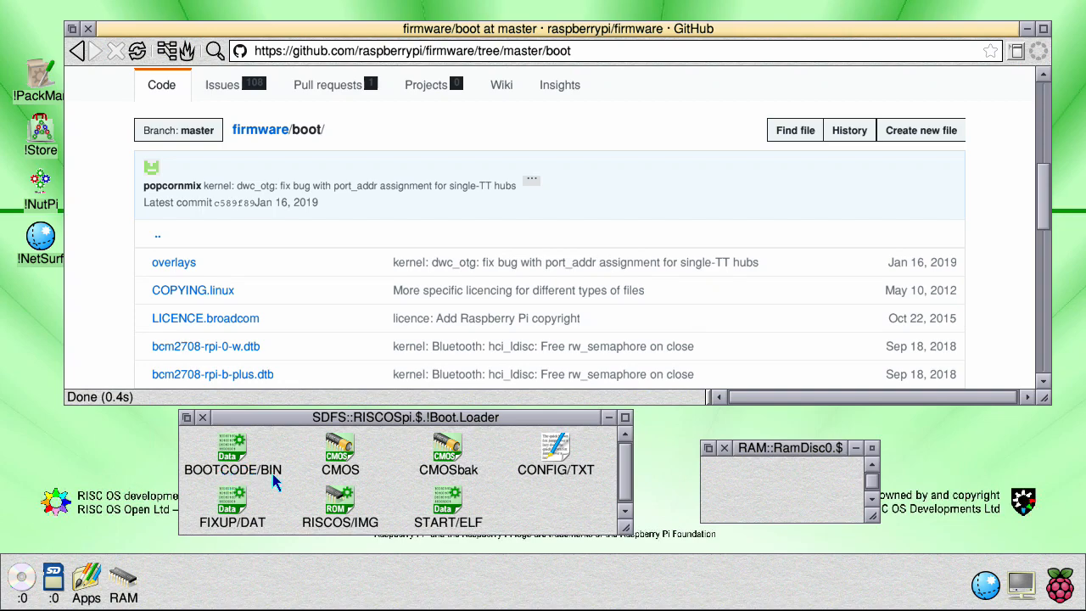
pyautogui.moveTo(458, 517)
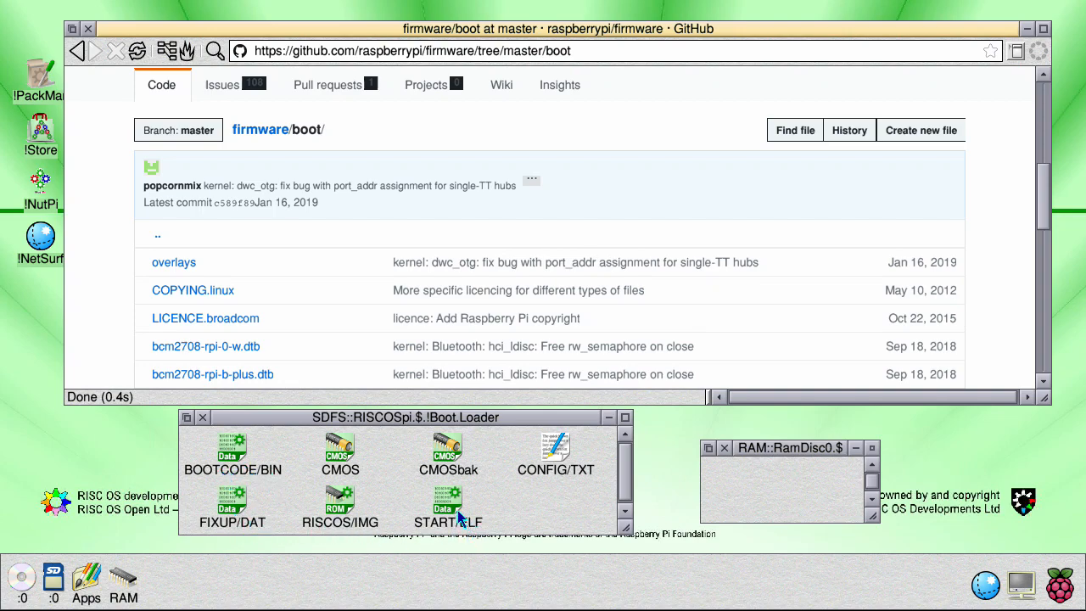
pyautogui.moveTo(248, 179)
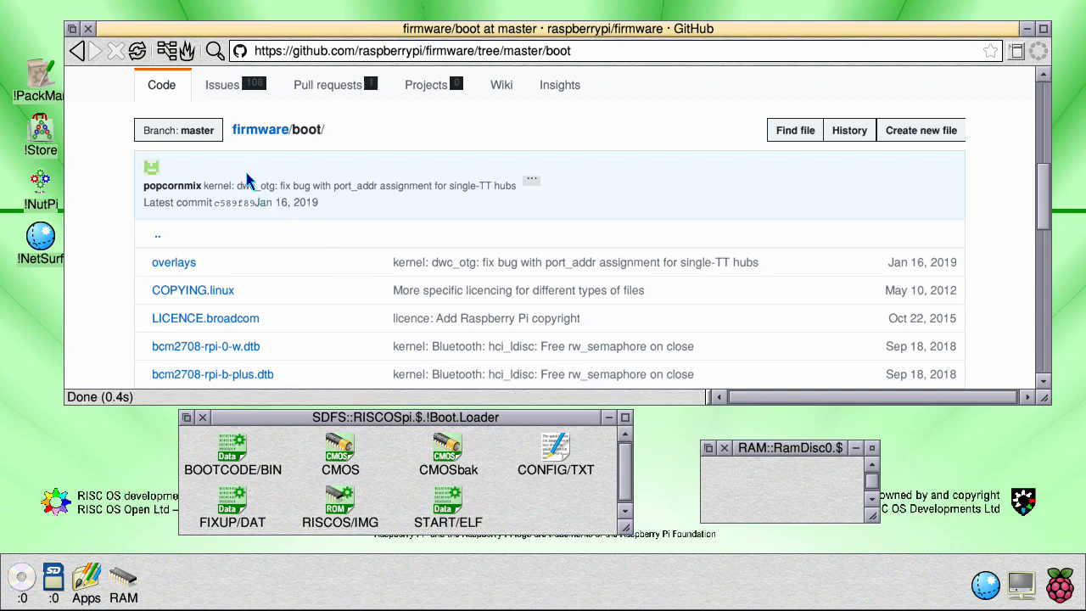
pyautogui.scroll(-3)
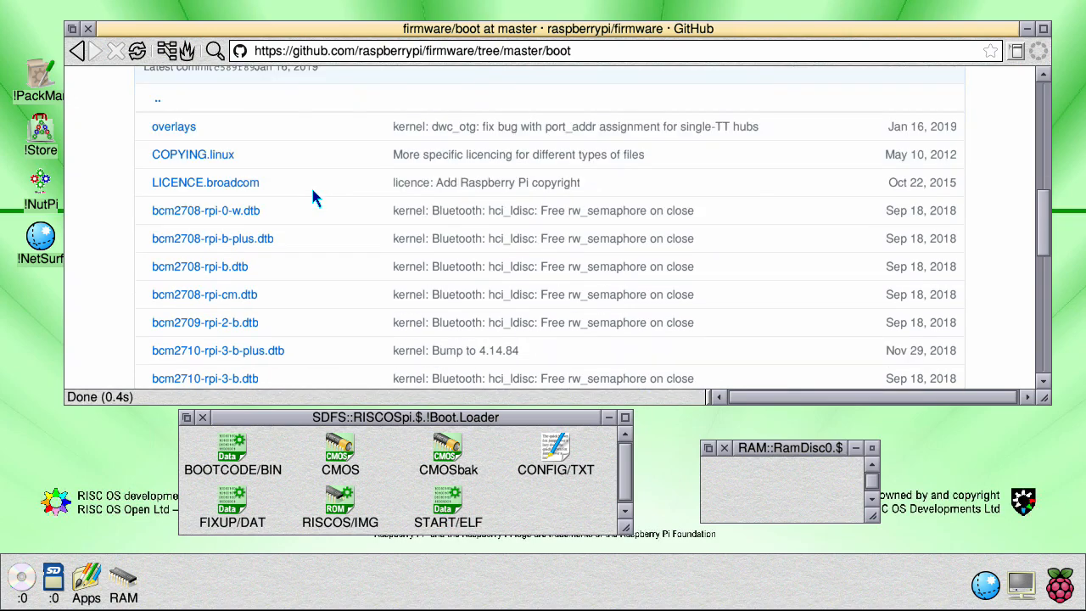
pyautogui.scroll(-3)
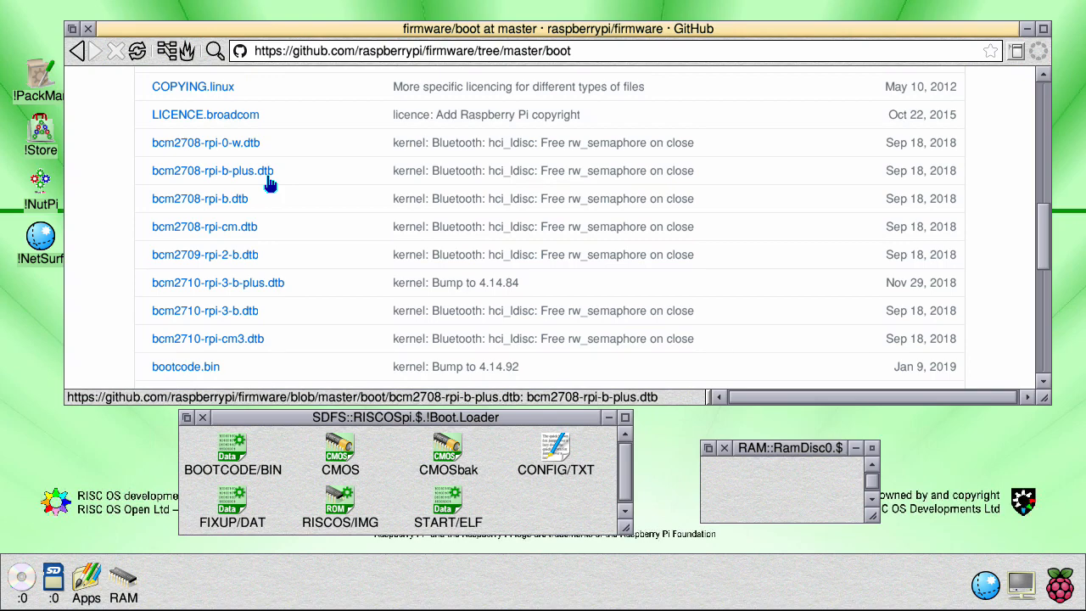
pyautogui.scroll(-3)
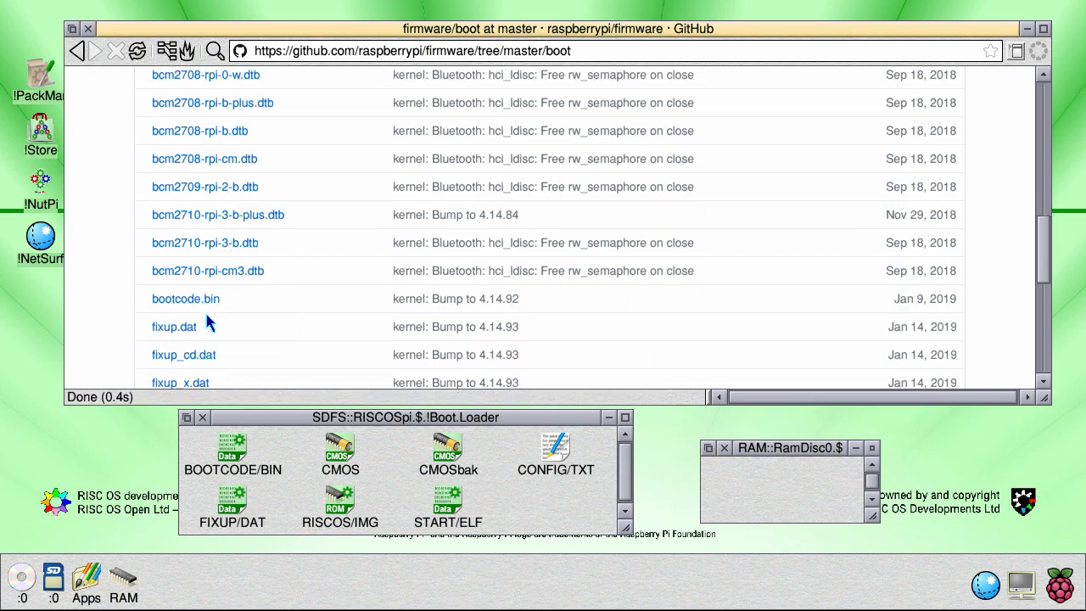
# - Download bootcode.bin to the RAM disc and return to the boot folder listing
pyautogui.click(186, 299)
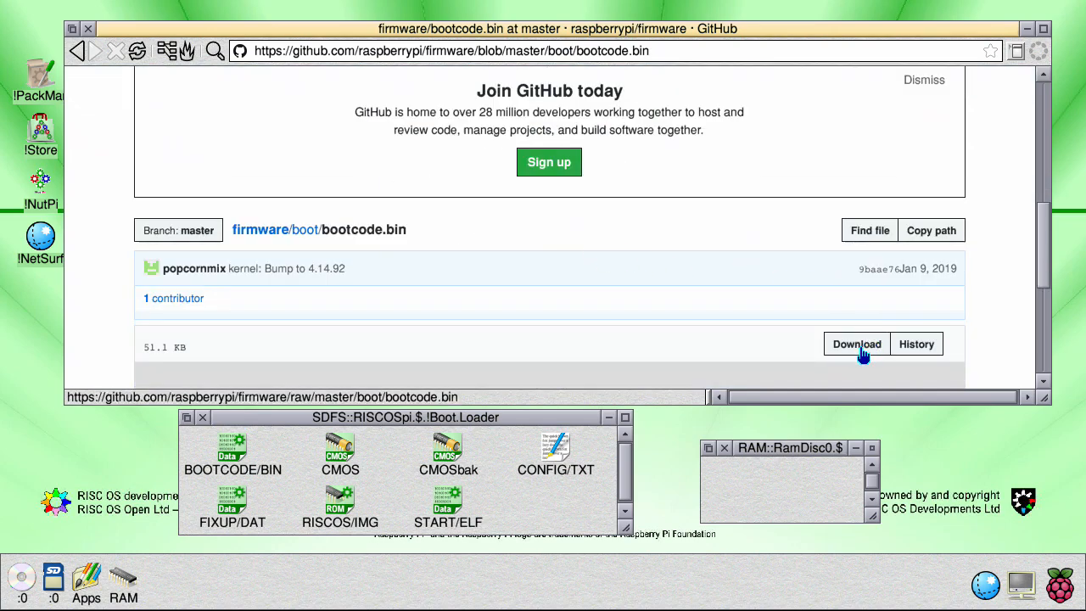
pyautogui.click(855, 343)
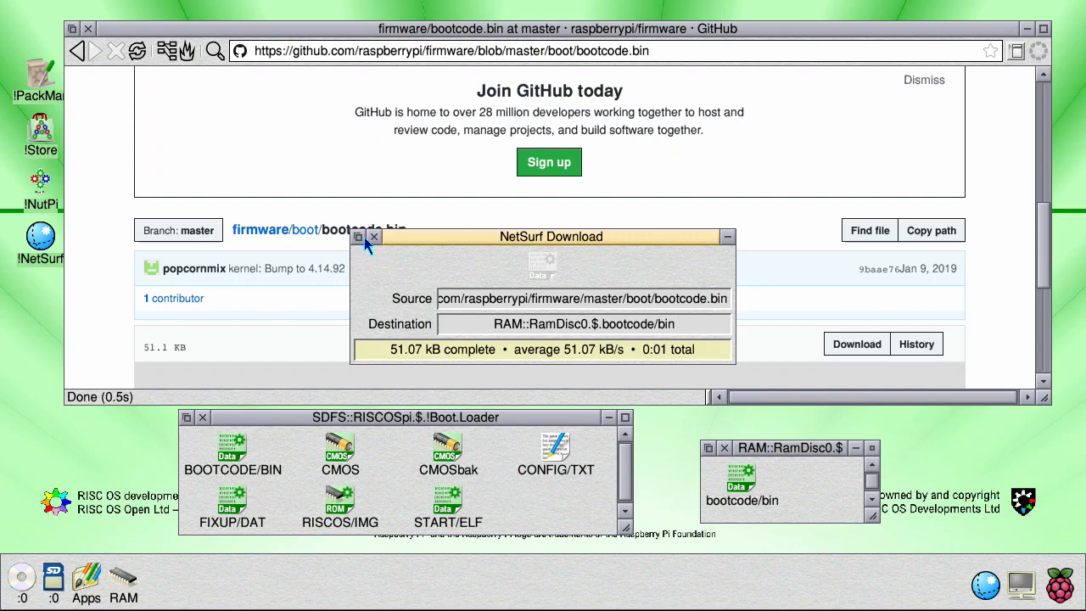
pyautogui.click(358, 236)
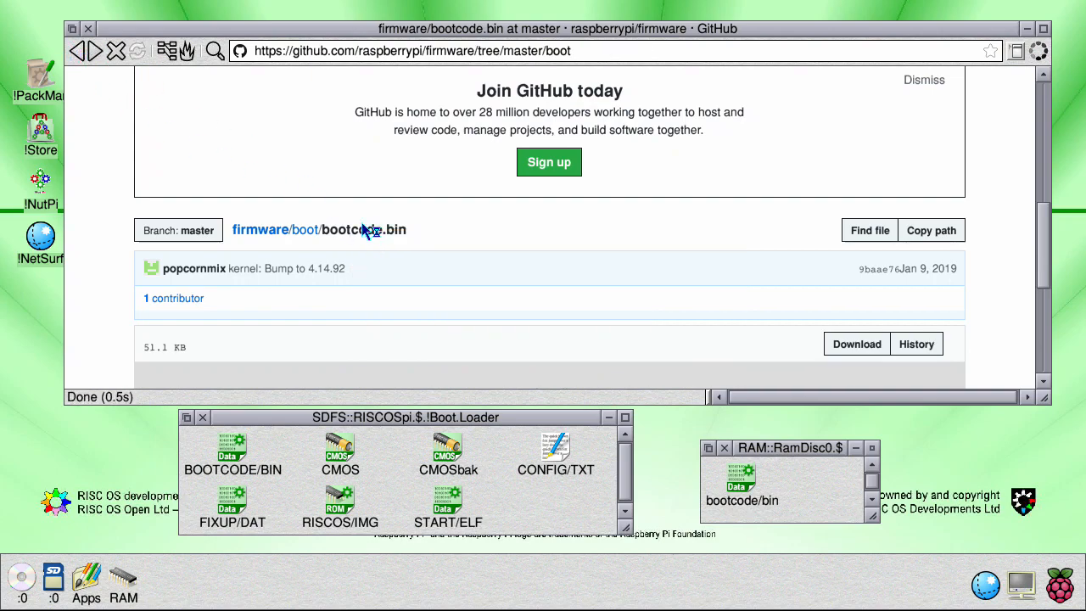
pyautogui.click(304, 229)
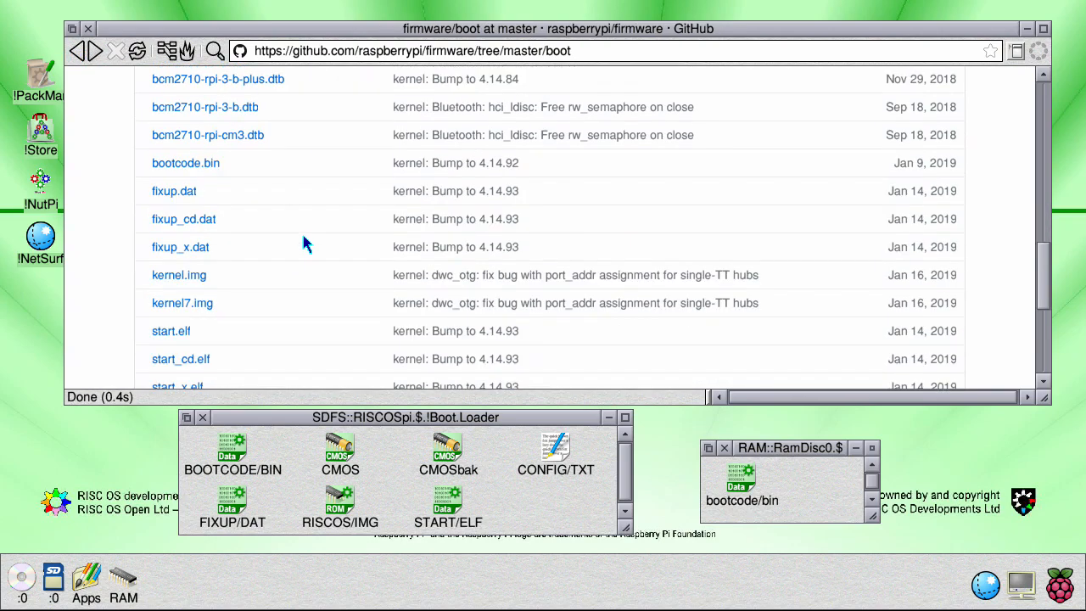
# - Download fixup.dat to the RAM disc and dismiss the download window
pyautogui.click(174, 191)
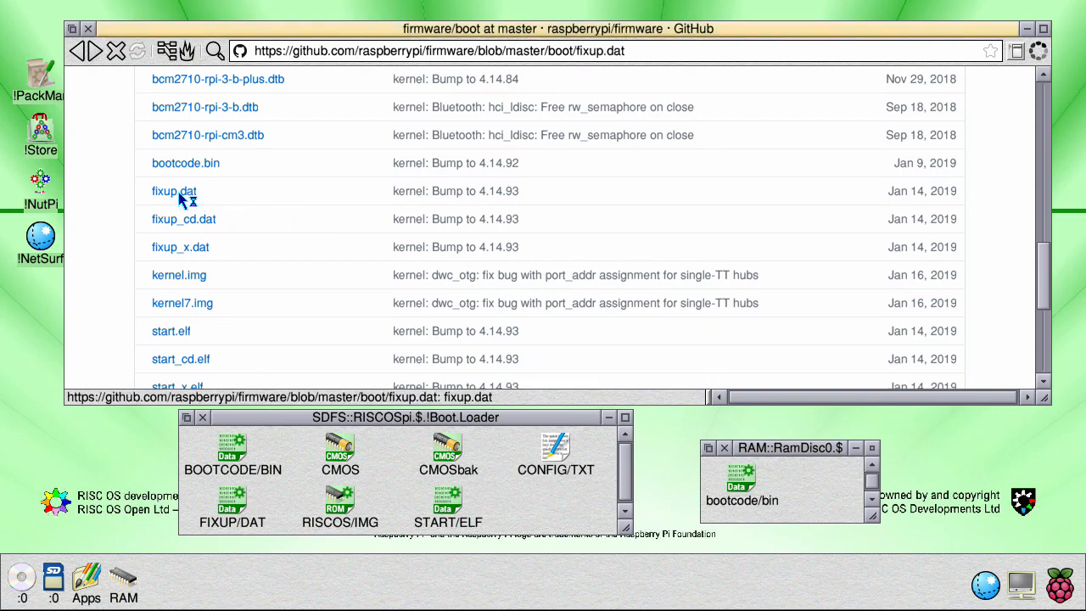
pyautogui.click(174, 191)
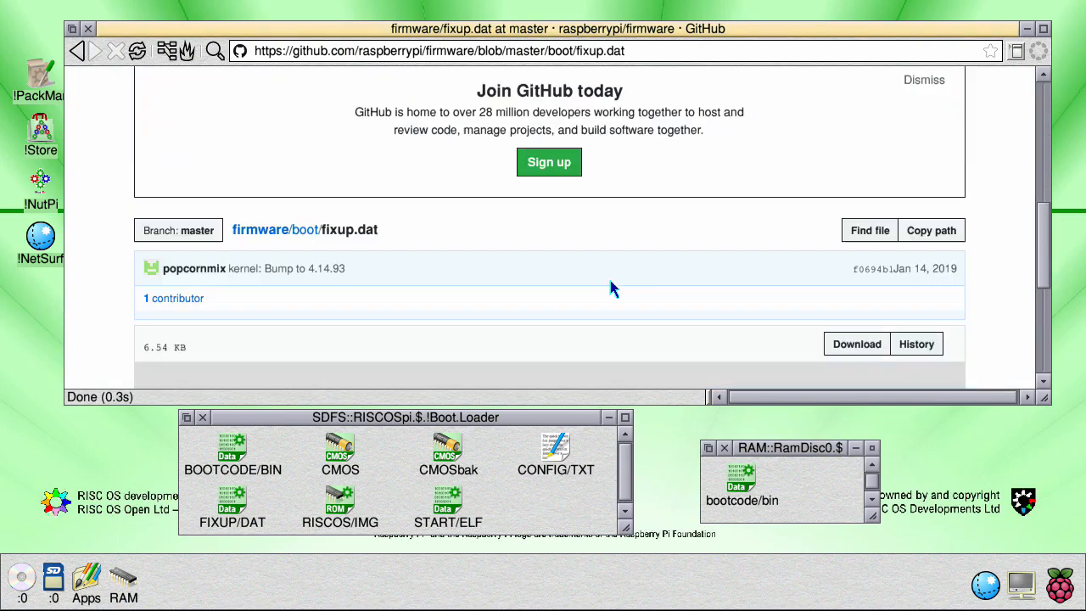
pyautogui.click(855, 344)
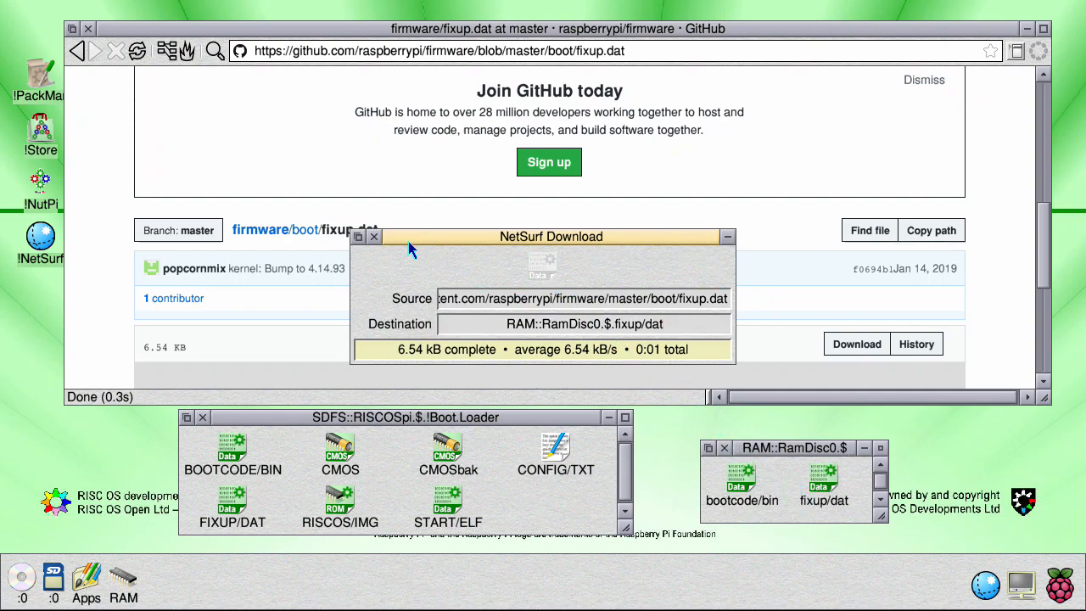
pyautogui.click(373, 236)
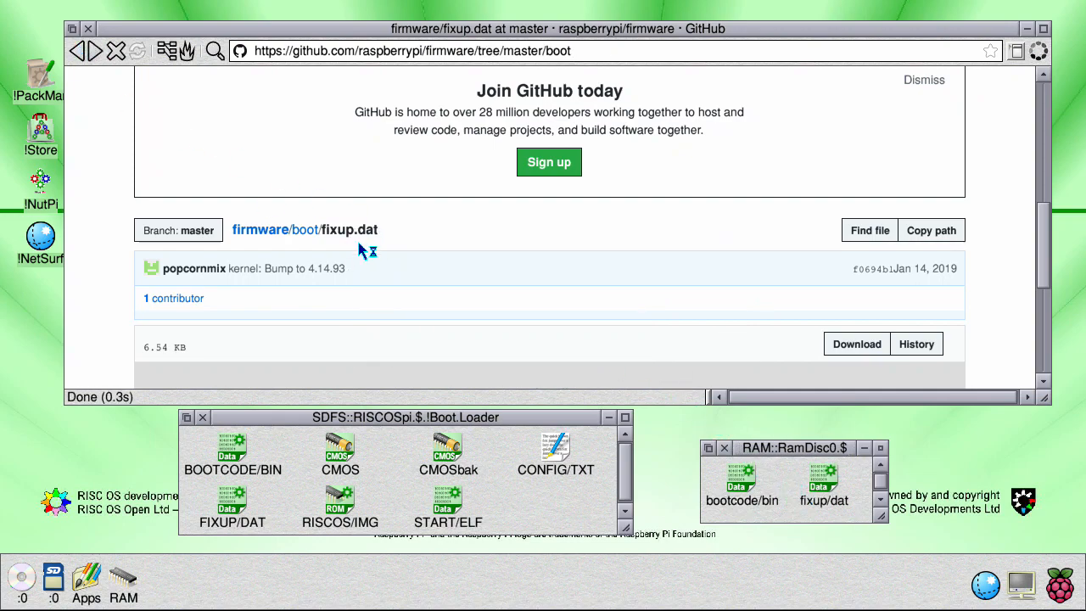
# - Return to the boot folder and start downloading start.elf to RAM::RamDisc0.$
pyautogui.click(312, 229)
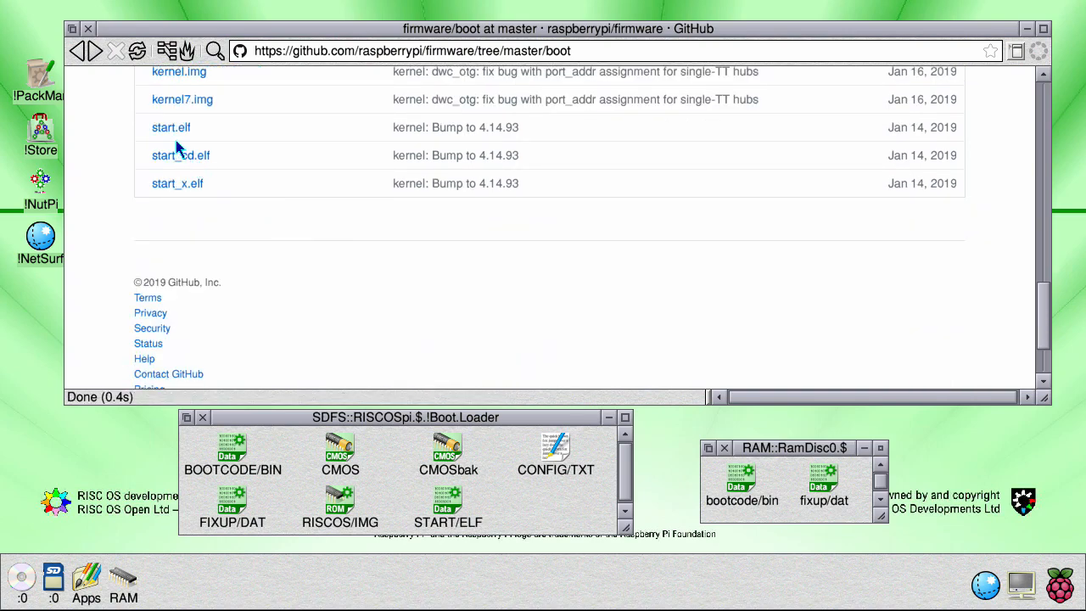
pyautogui.click(171, 127)
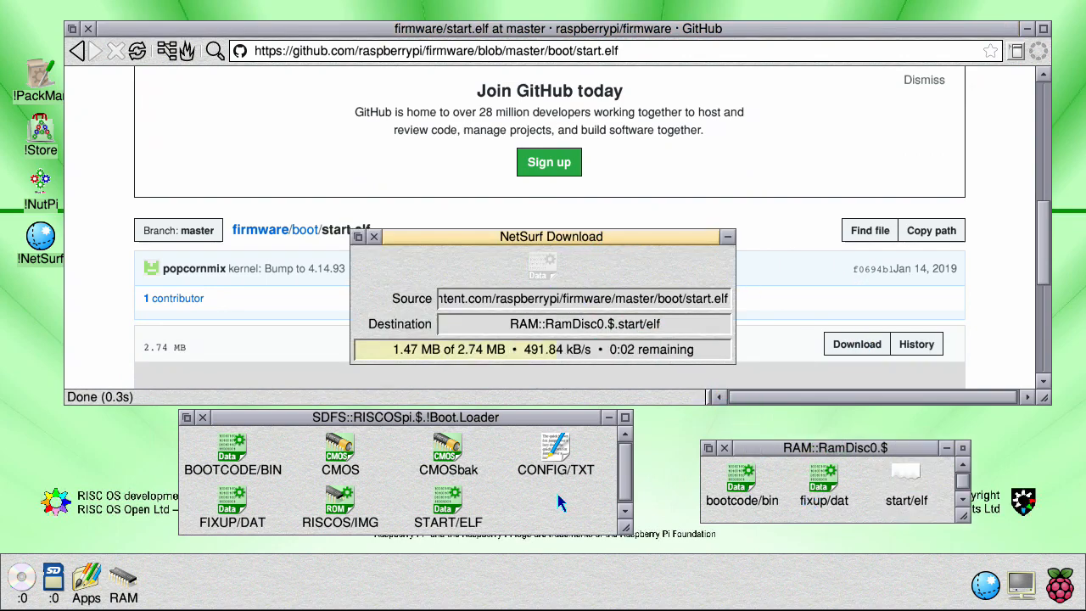
# - Create a 'bak' directory in !Boot.Loader, copy the three firmware files into it, then close it
pyautogui.rightClick(560, 500)
pyautogui.write('ba')
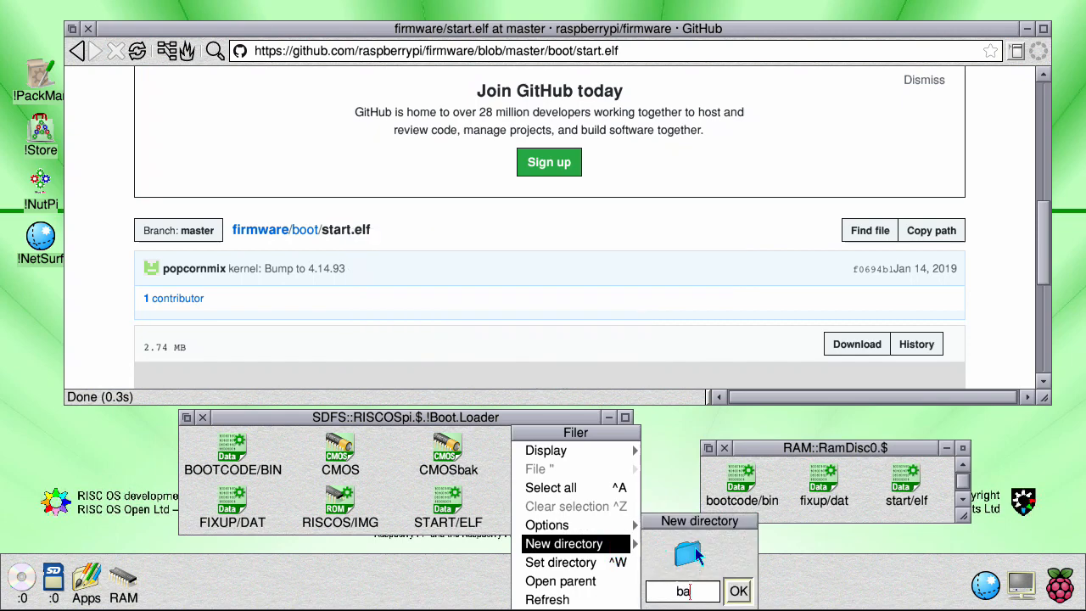
pyautogui.click(737, 590)
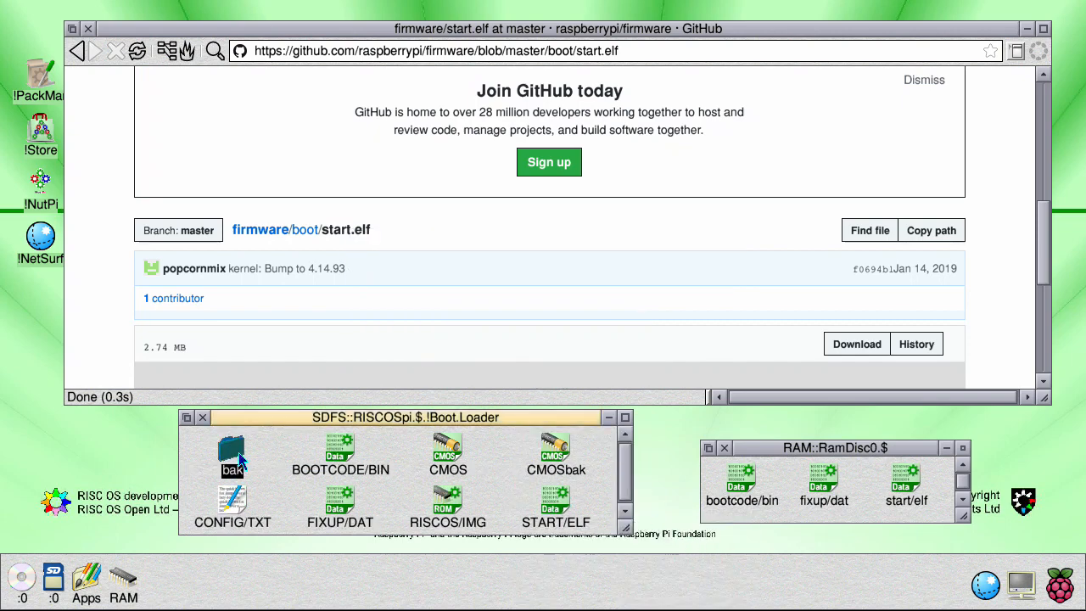
pyautogui.doubleClick(232, 454)
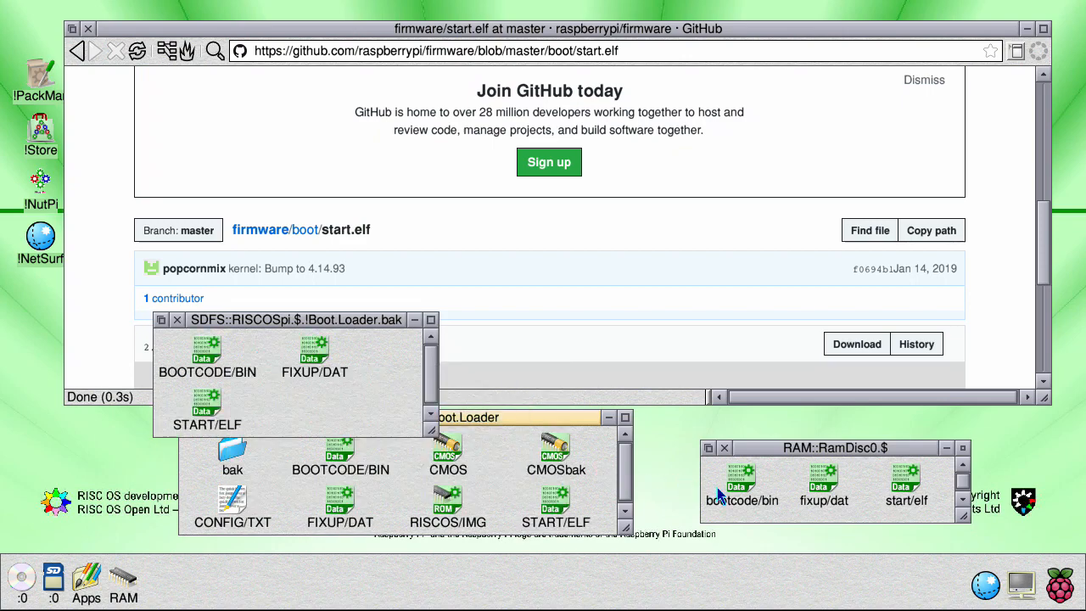
pyautogui.click(176, 319)
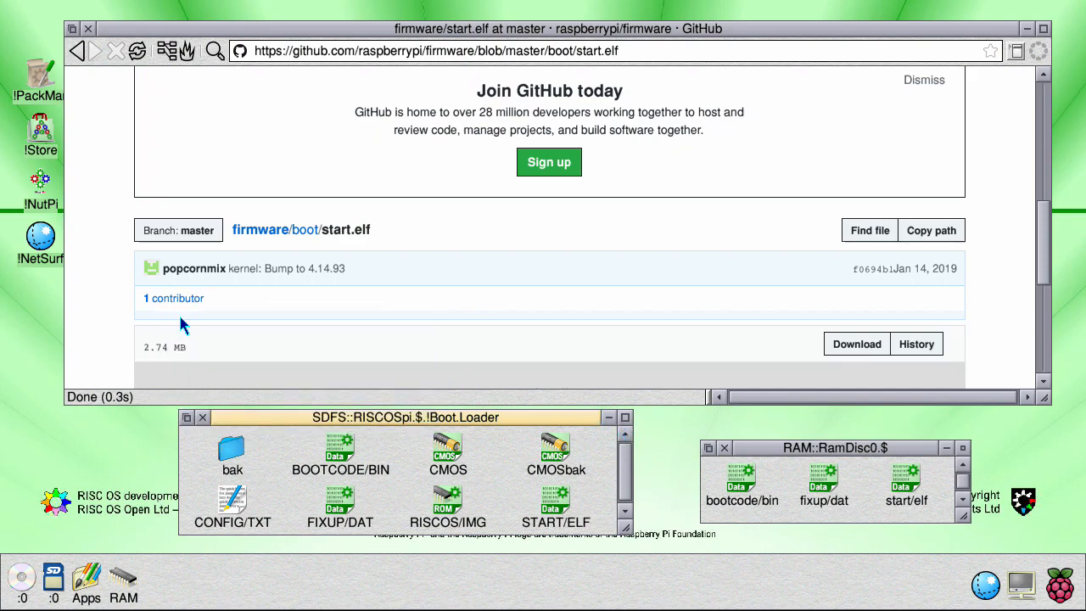